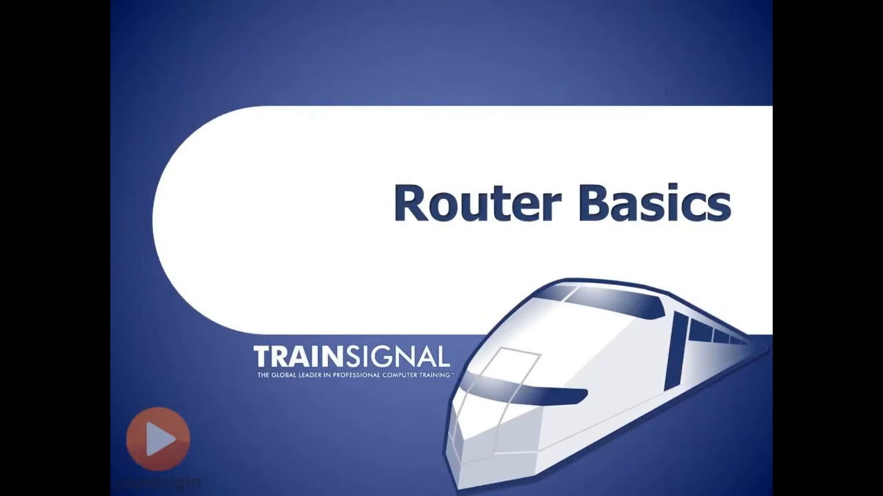
Advance from the Router Basics title slide to 'What Does a Router Do?'.
click(159, 438)
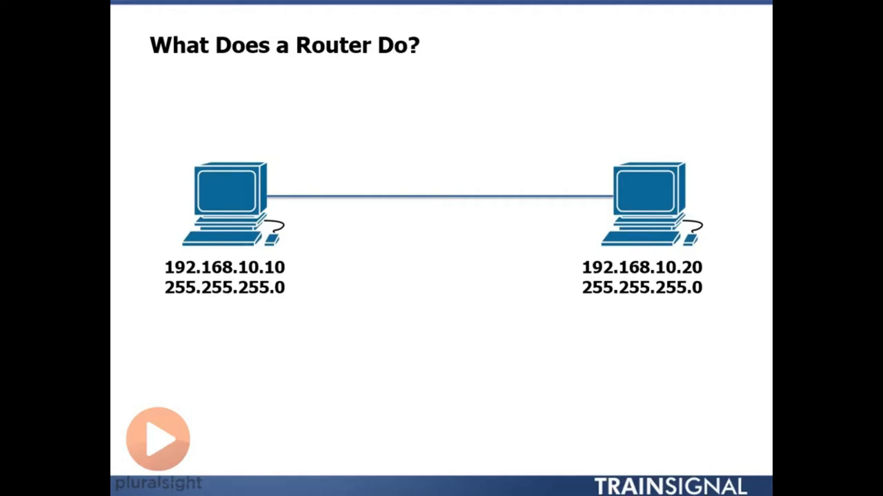
mouse_move(245, 293)
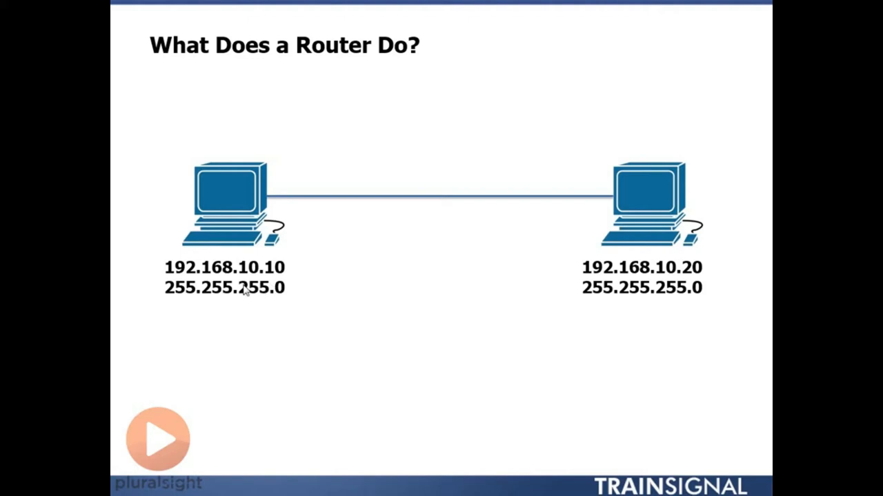
mouse_move(218, 279)
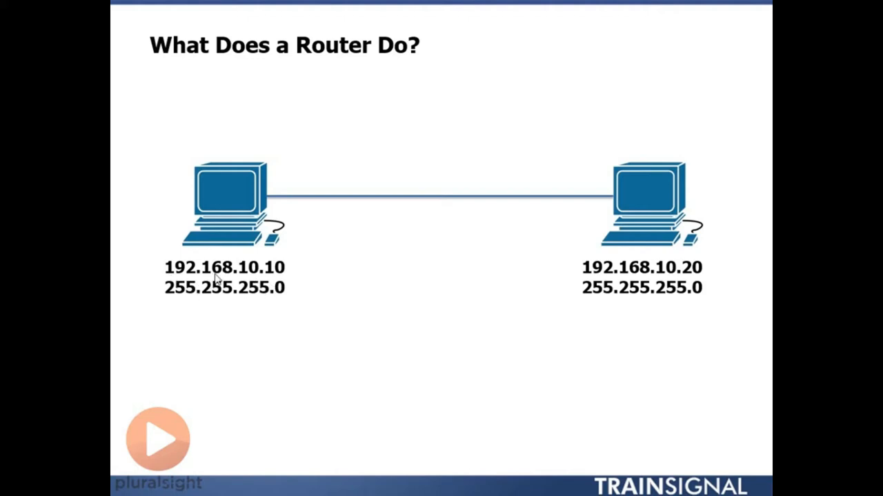
mouse_move(251, 285)
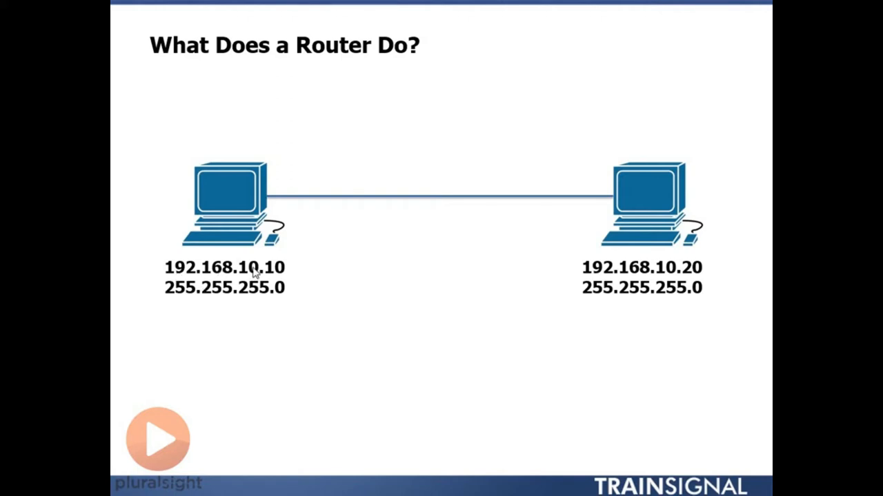
mouse_move(227, 297)
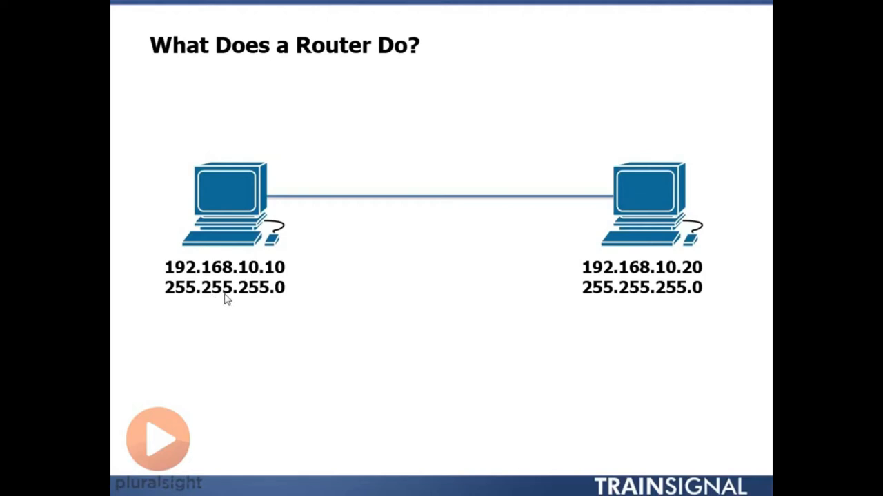
mouse_move(288, 298)
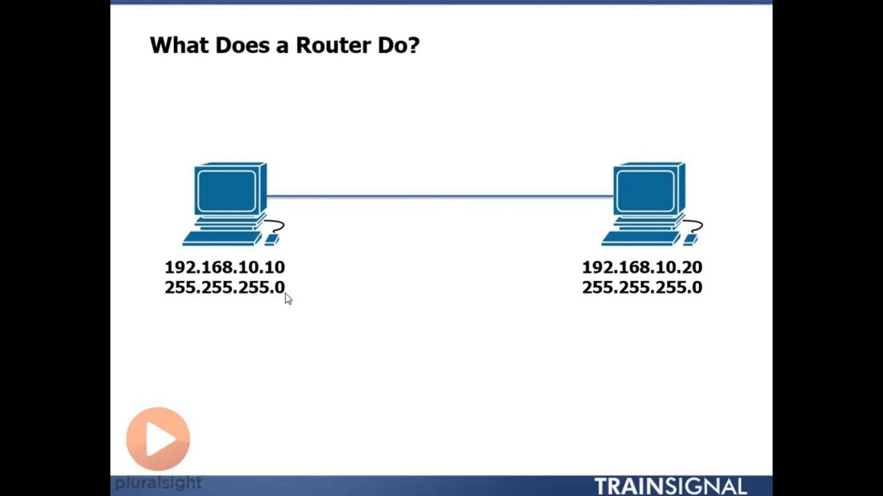
mouse_move(232, 312)
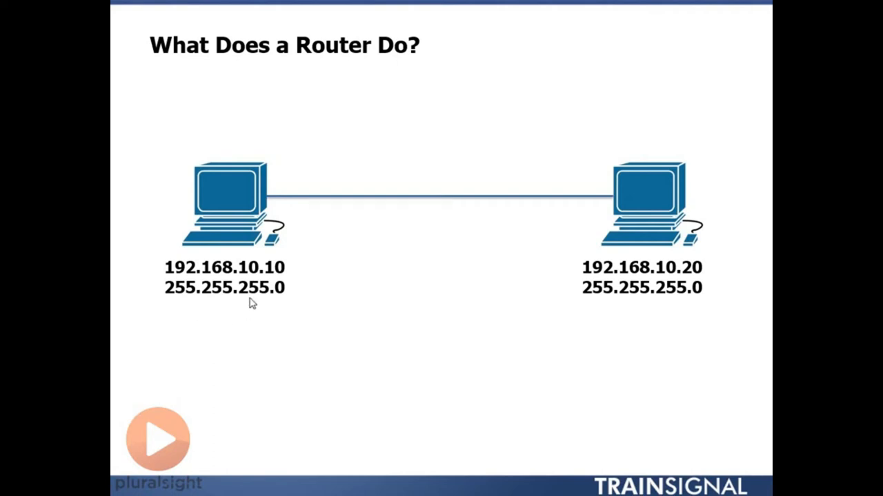
mouse_move(190, 301)
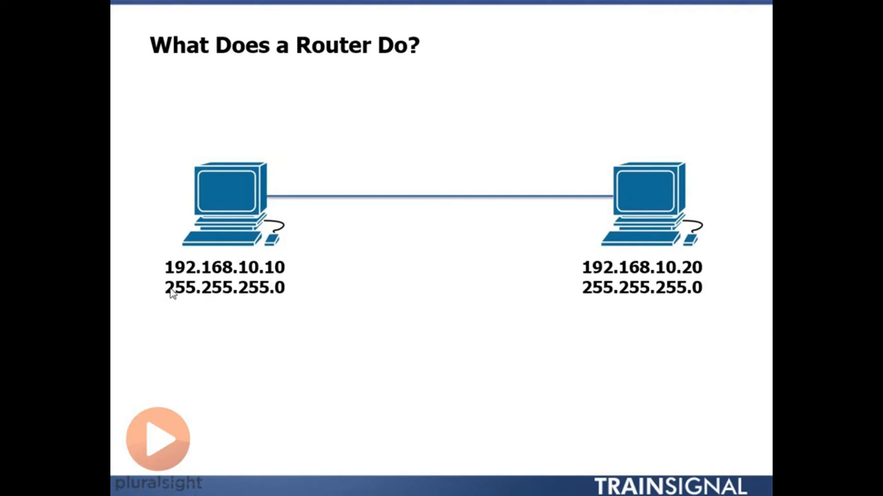
mouse_move(168, 290)
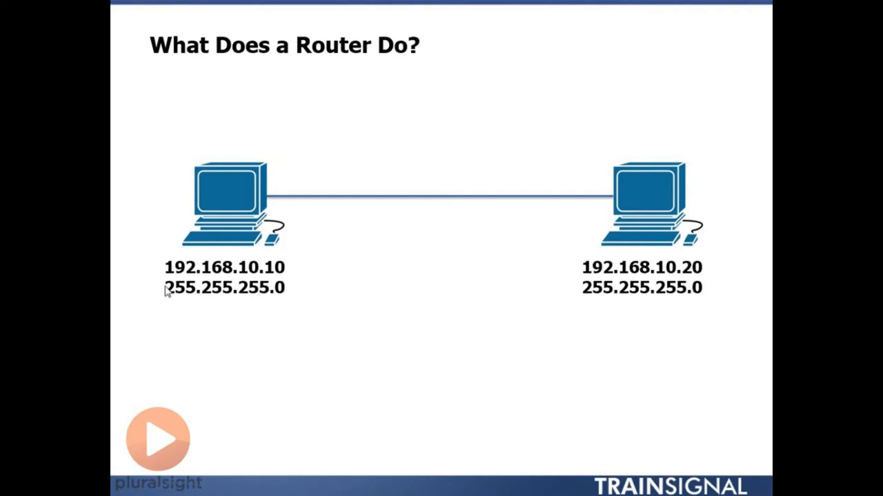
mouse_move(218, 328)
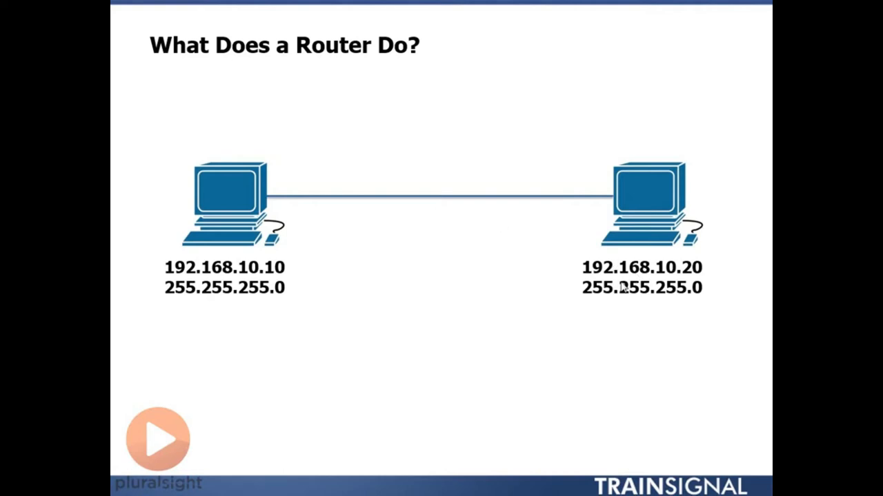
mouse_move(587, 278)
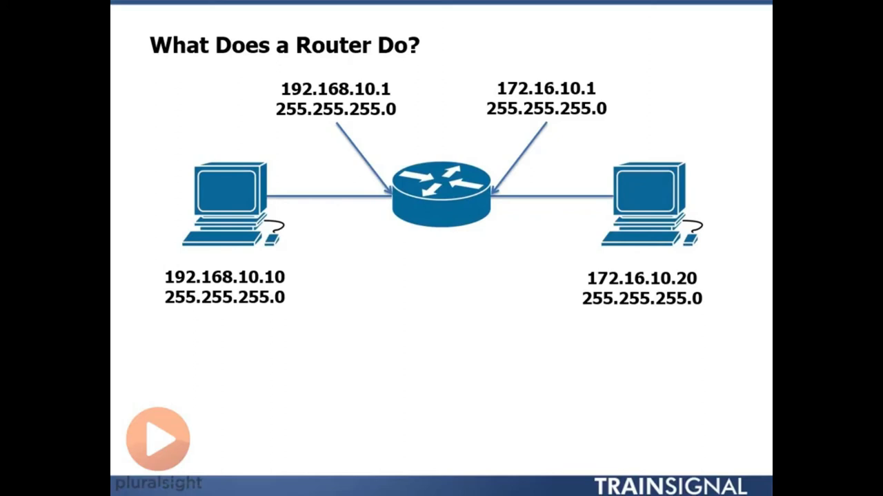
mouse_move(388, 174)
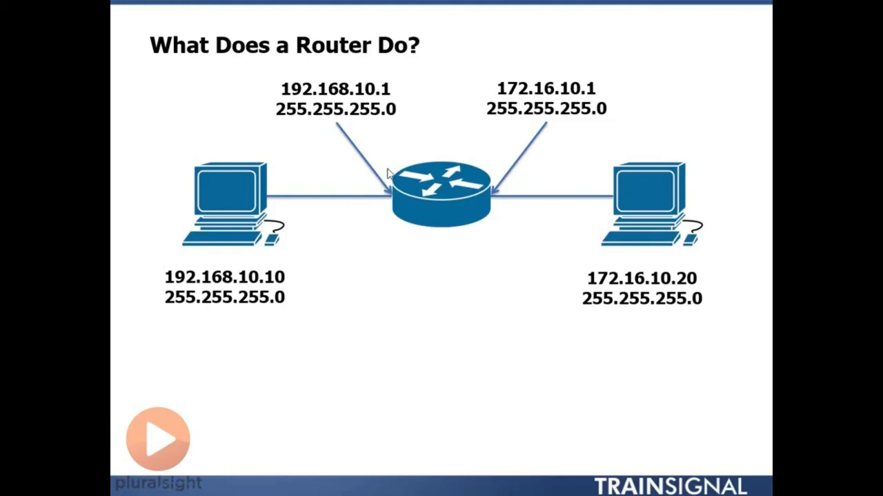
mouse_move(497, 191)
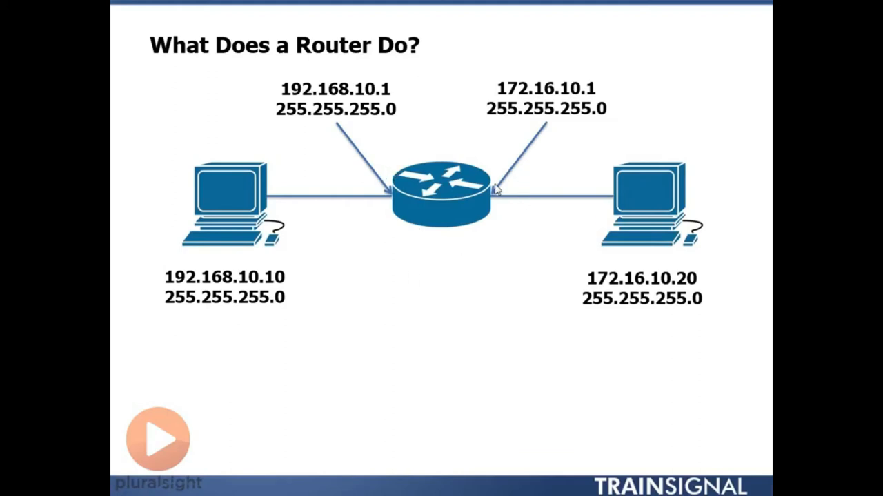
mouse_move(560, 74)
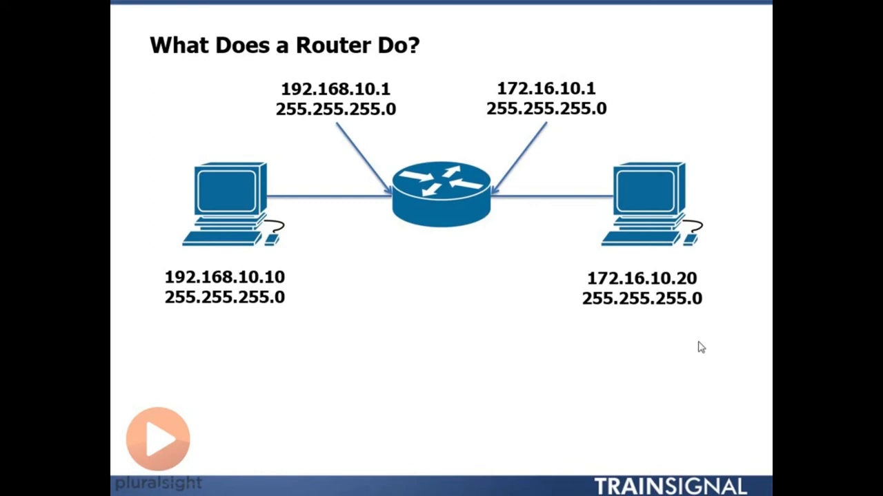
mouse_move(508, 58)
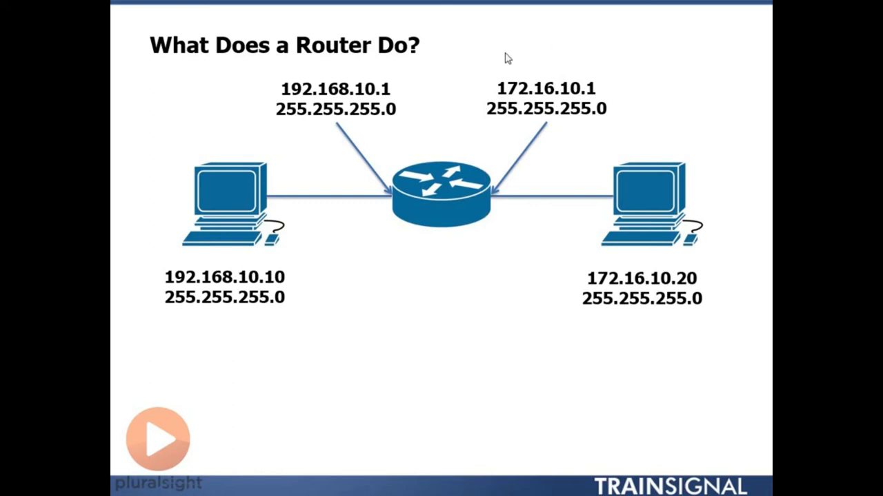
mouse_move(495, 204)
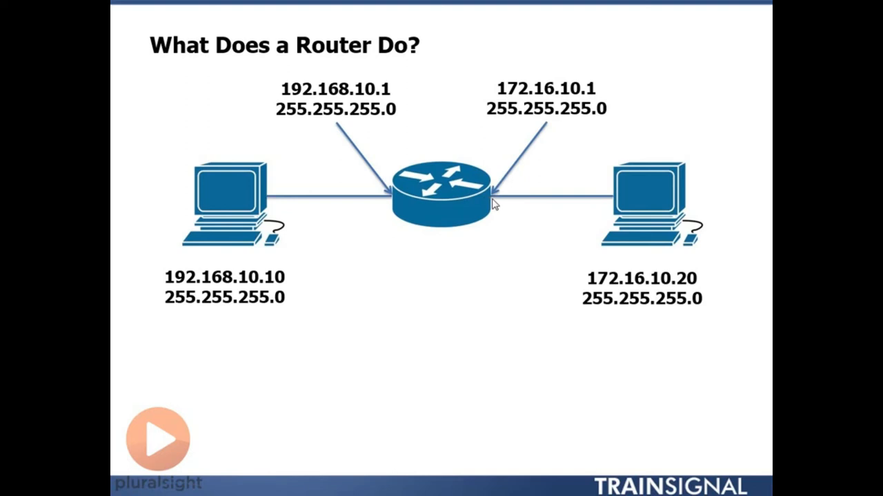
mouse_move(582, 105)
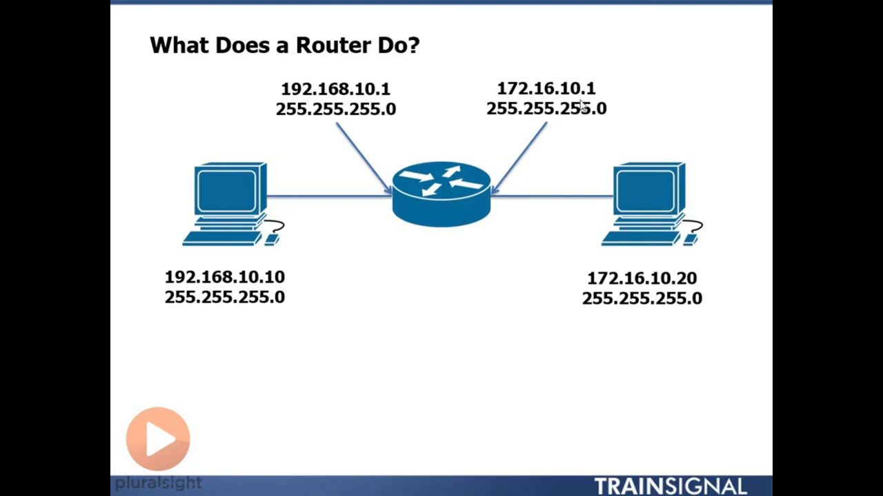
mouse_move(601, 290)
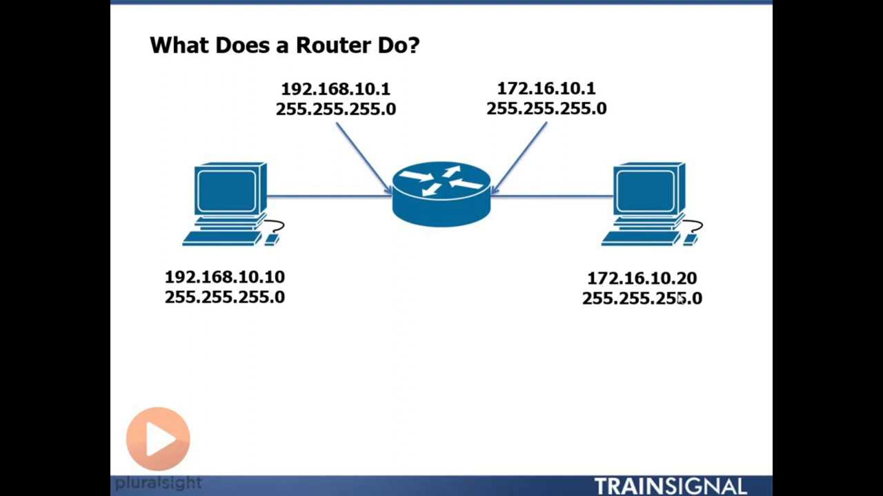
mouse_move(679, 295)
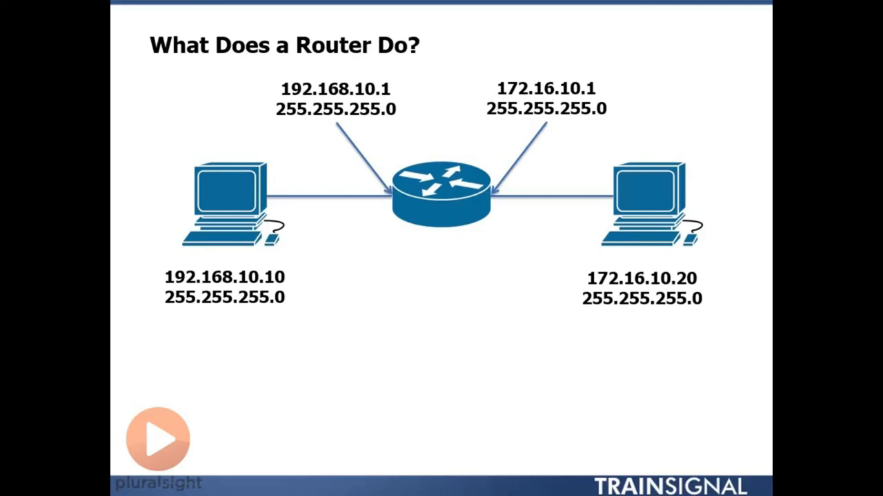
mouse_move(719, 159)
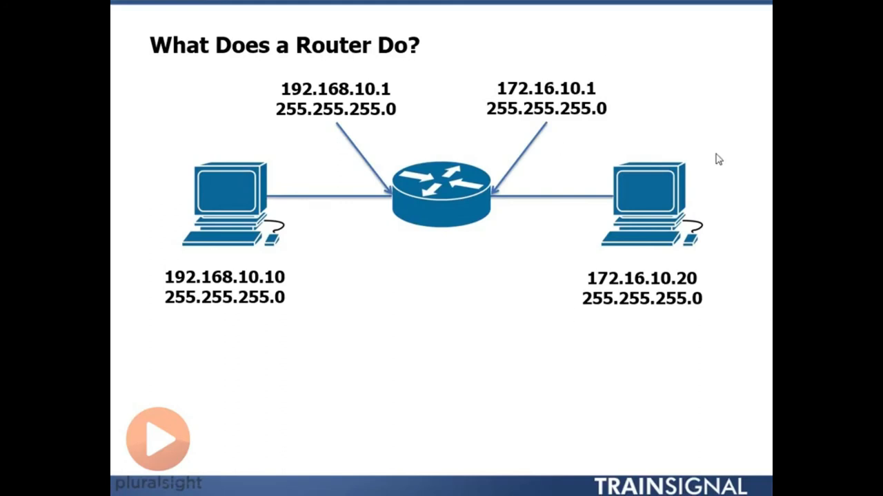
mouse_move(652, 320)
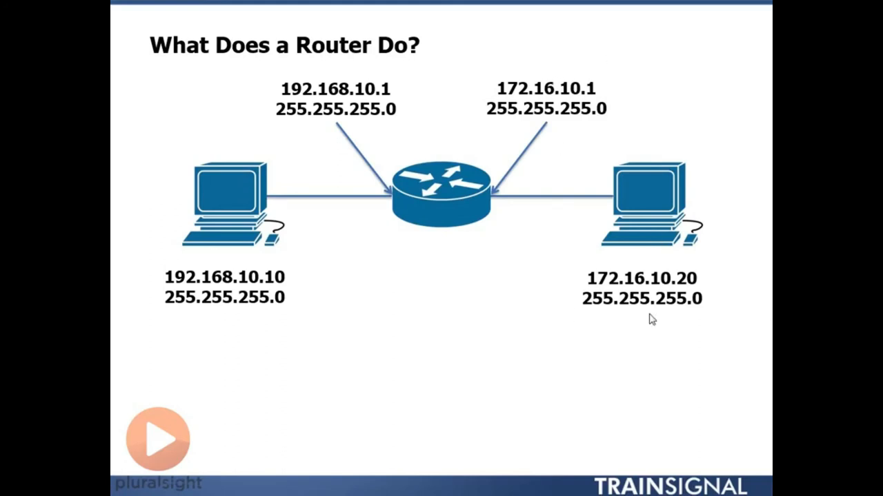
mouse_move(320, 117)
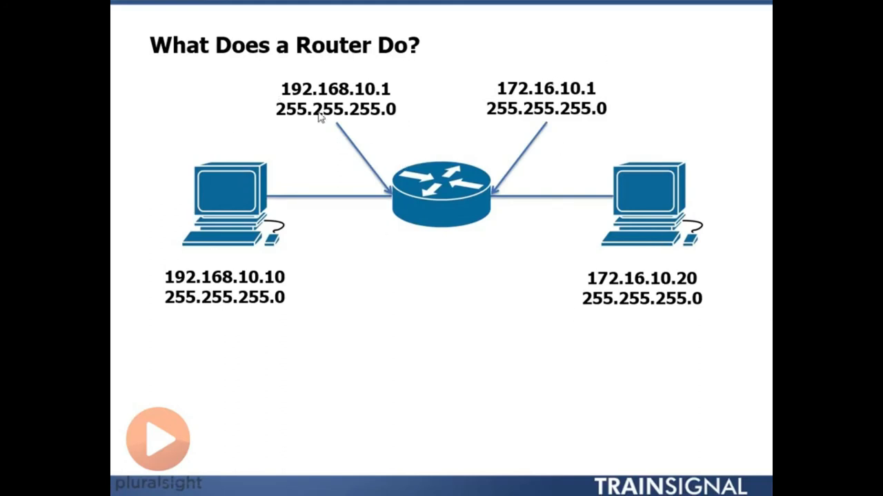
mouse_move(338, 102)
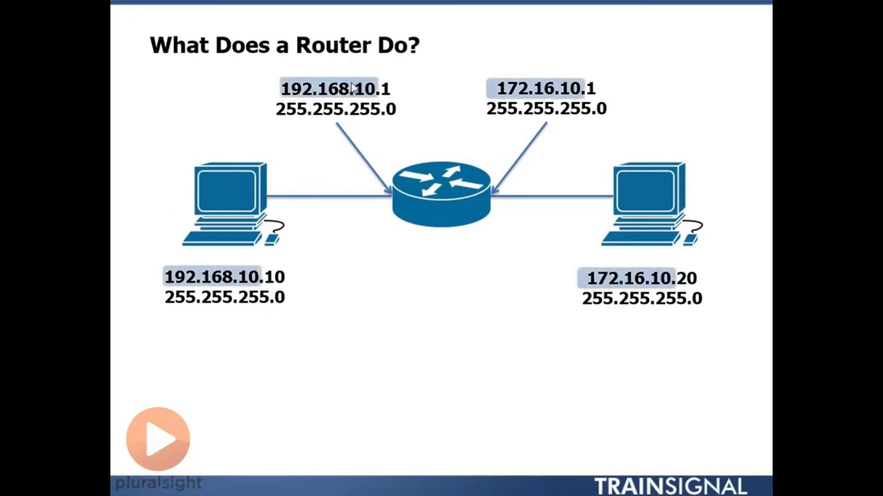
mouse_move(235, 284)
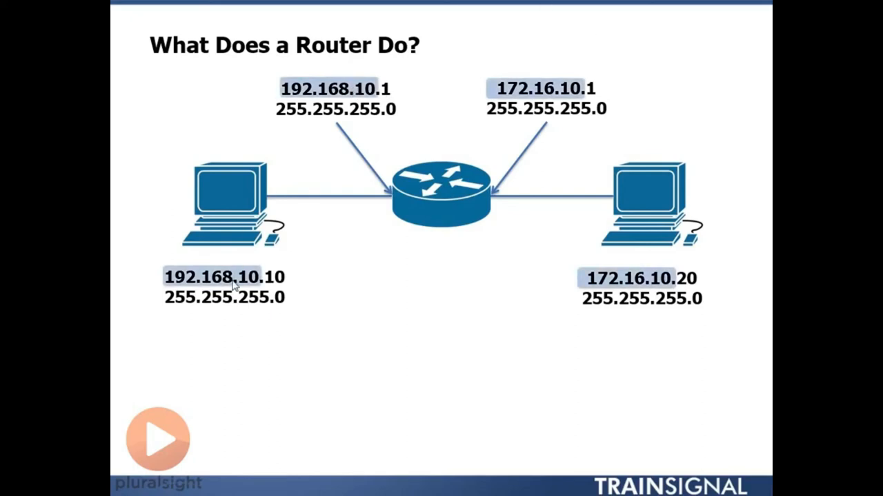
mouse_move(202, 303)
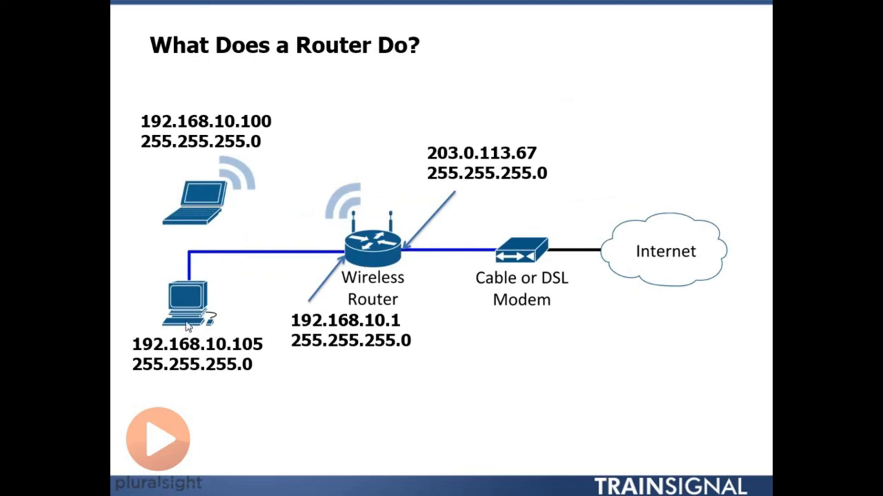
mouse_move(384, 288)
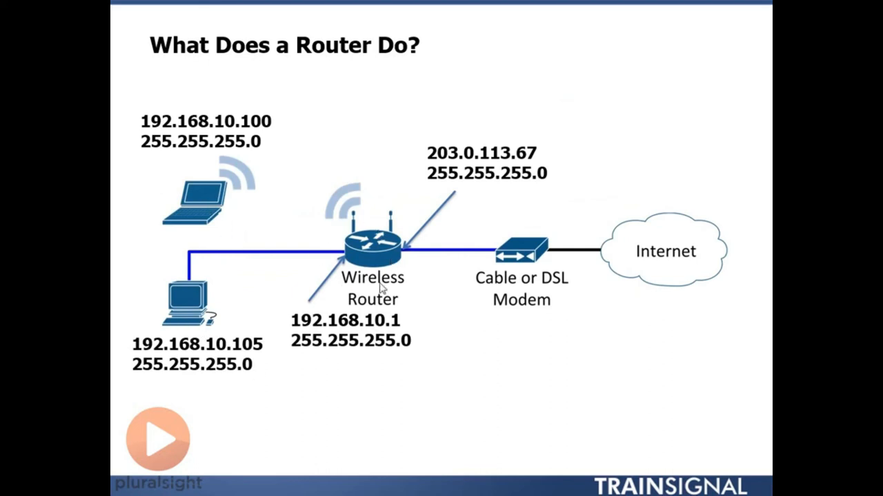
mouse_move(498, 267)
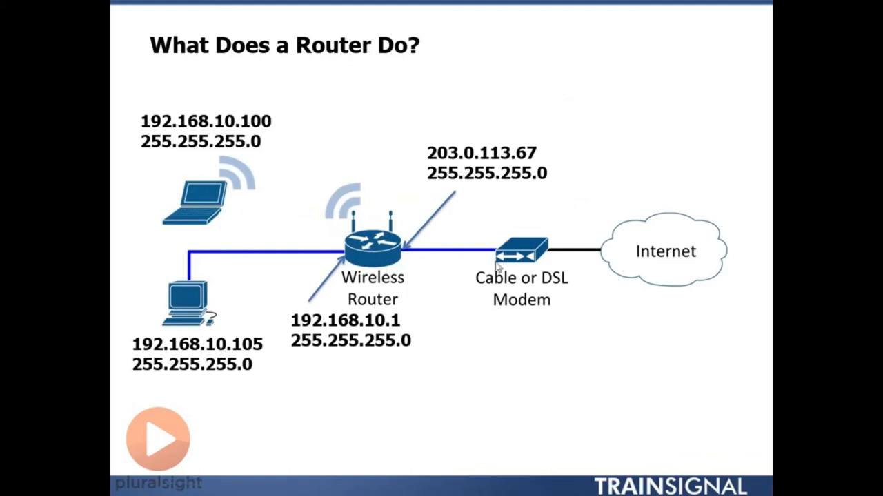
mouse_move(532, 231)
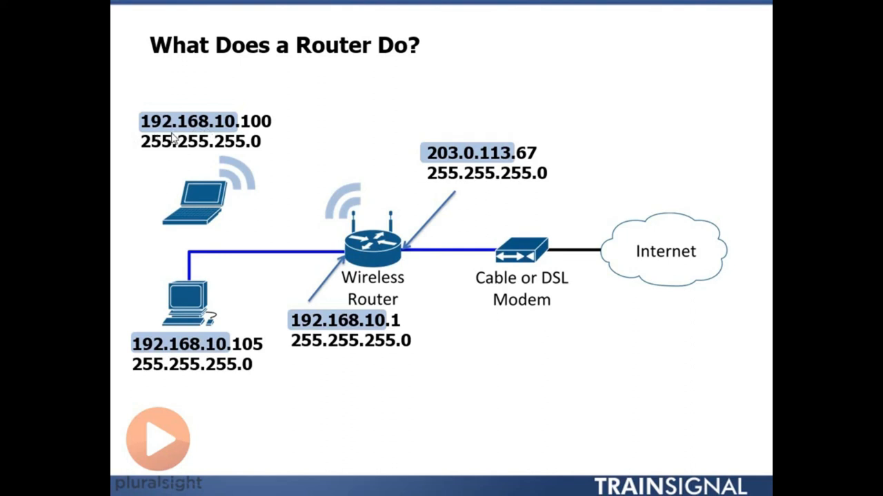
mouse_move(422, 171)
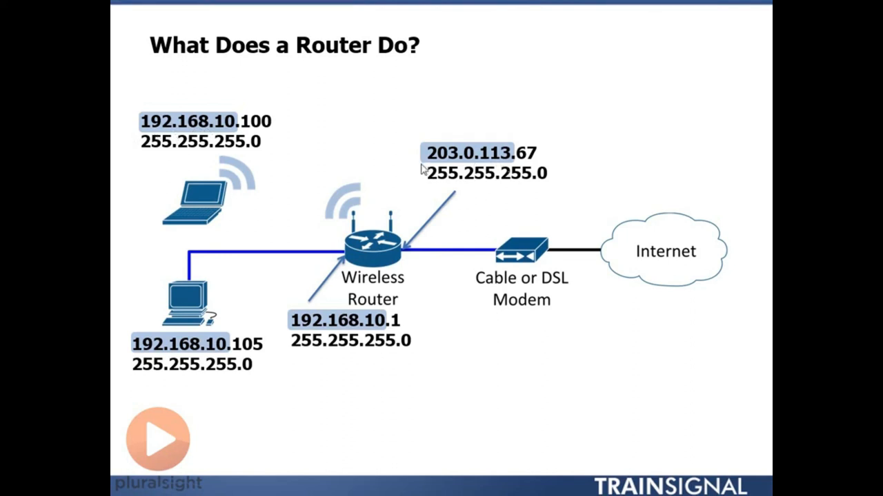
mouse_move(579, 159)
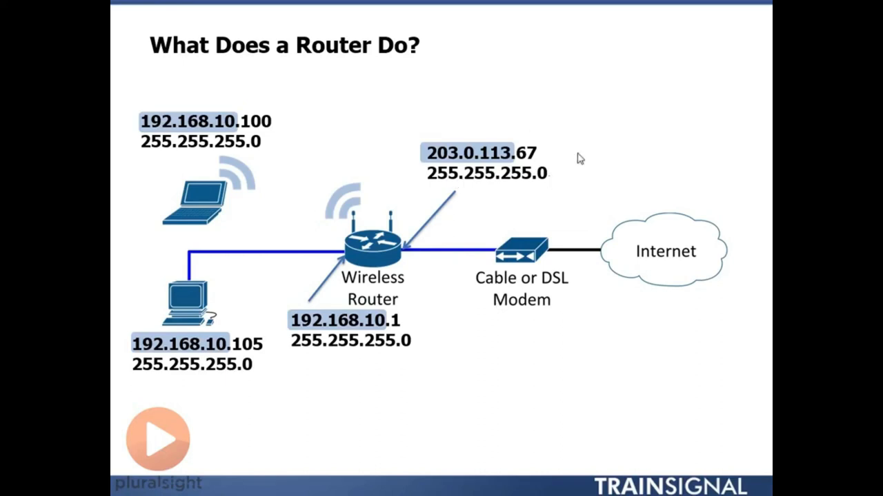
mouse_move(523, 123)
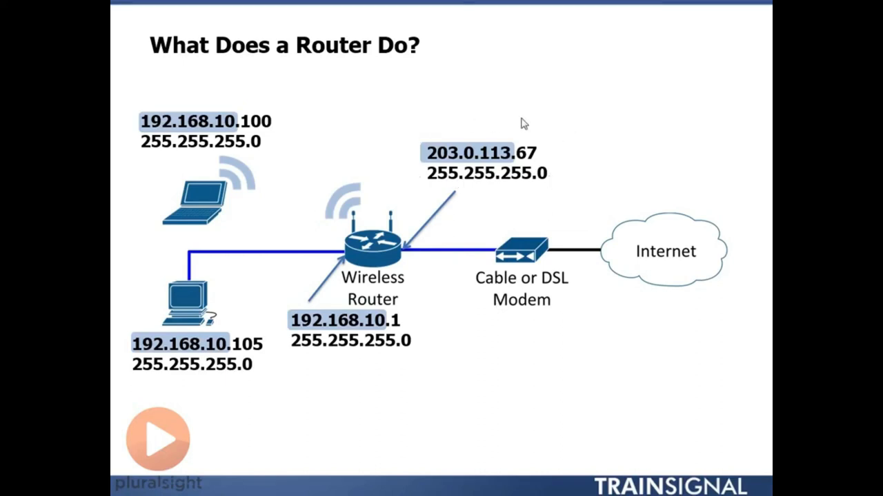
mouse_move(337, 312)
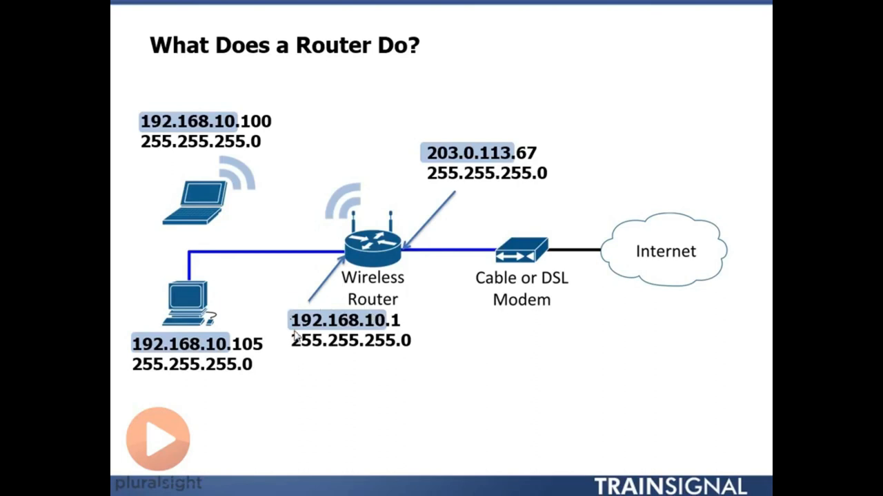
mouse_move(320, 243)
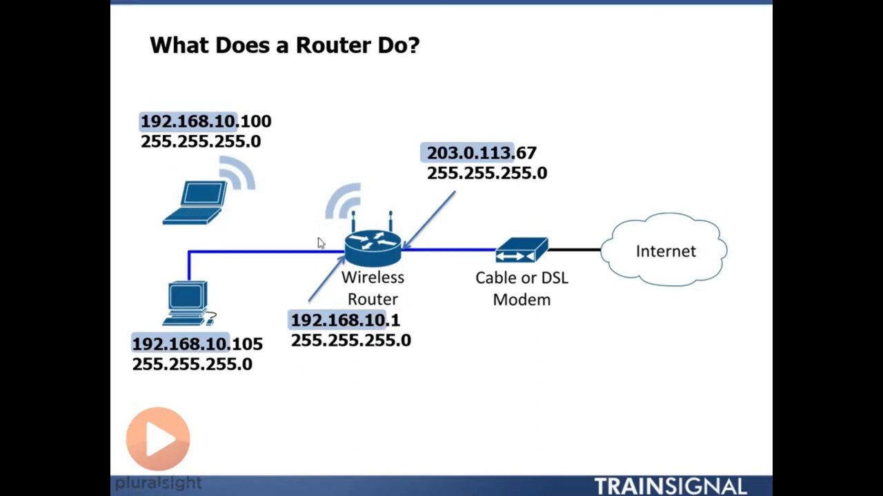
mouse_move(434, 162)
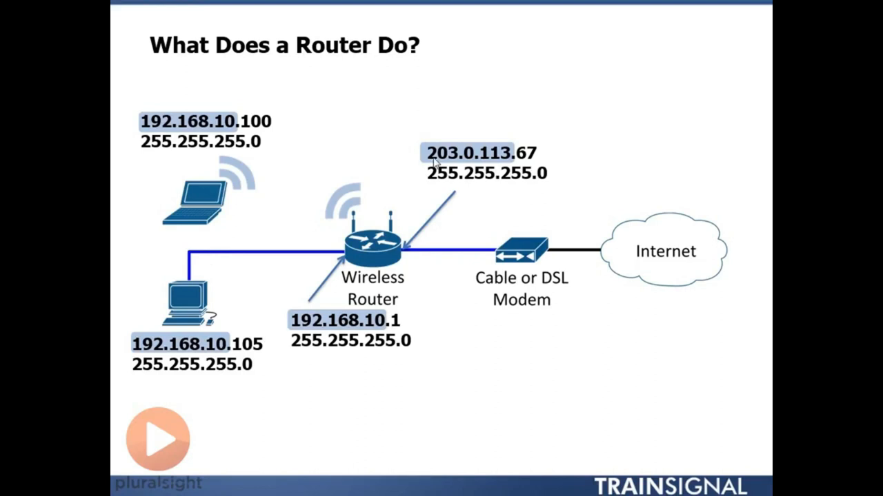
mouse_move(508, 163)
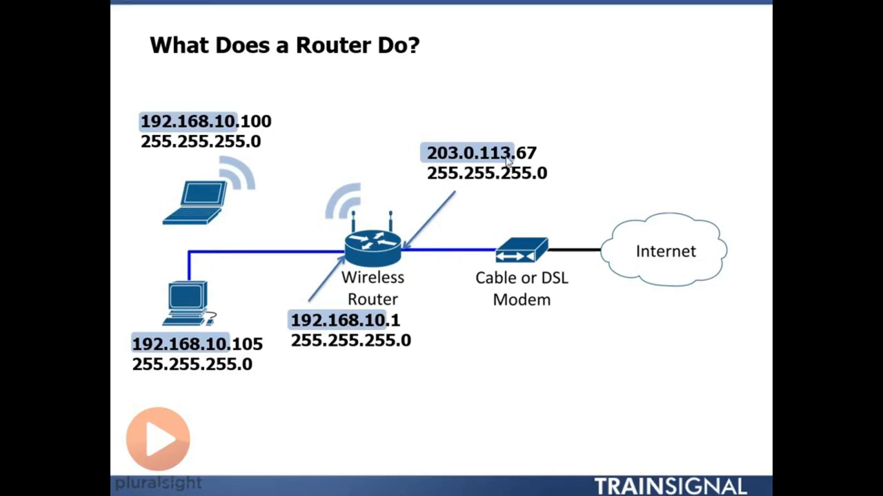
mouse_move(472, 208)
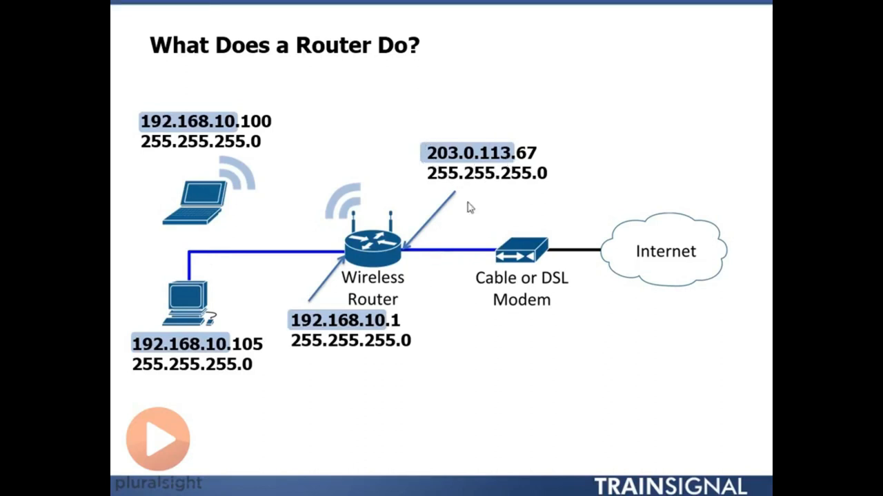
mouse_move(767, 298)
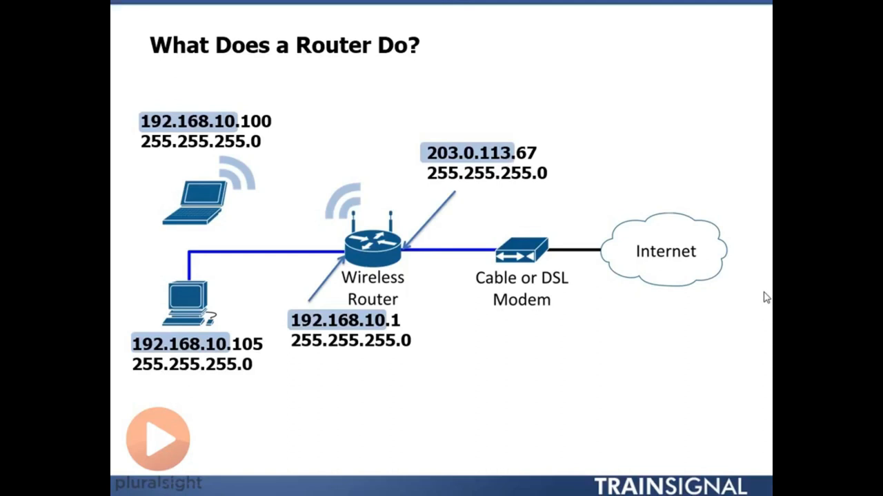